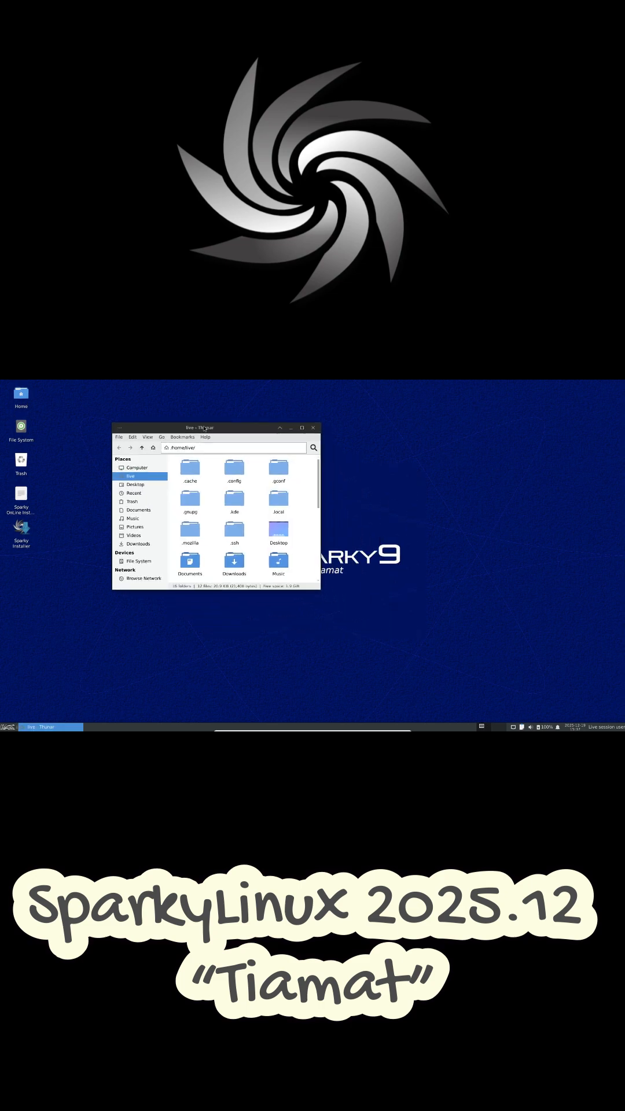
- Launch the hardware System Info tool from the menu's System category, then close it
left_click(5, 726)
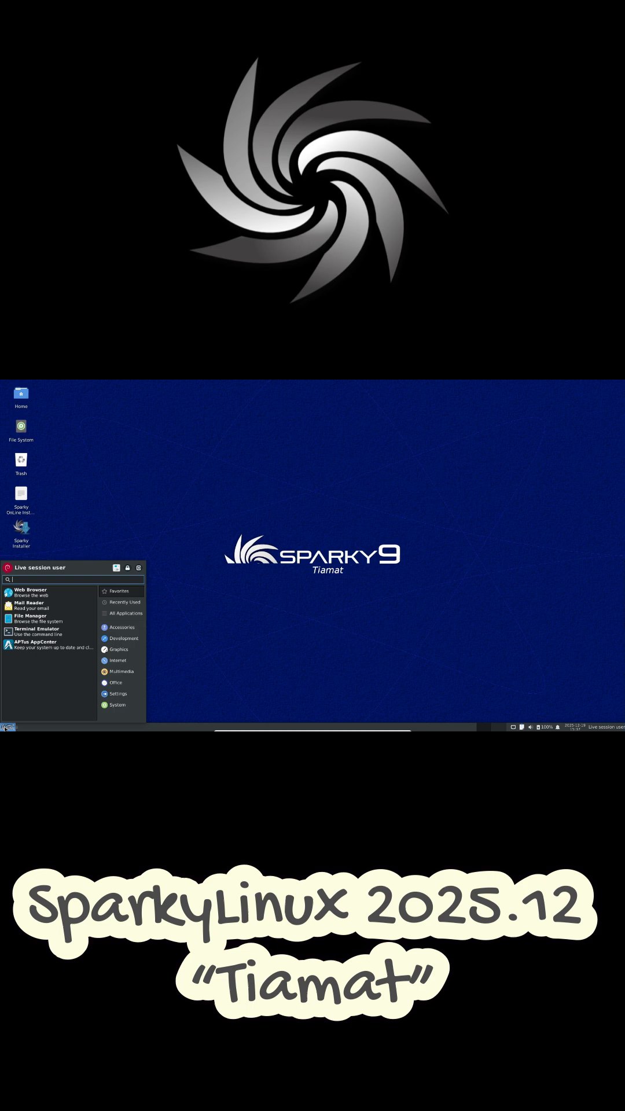
left_click(126, 612)
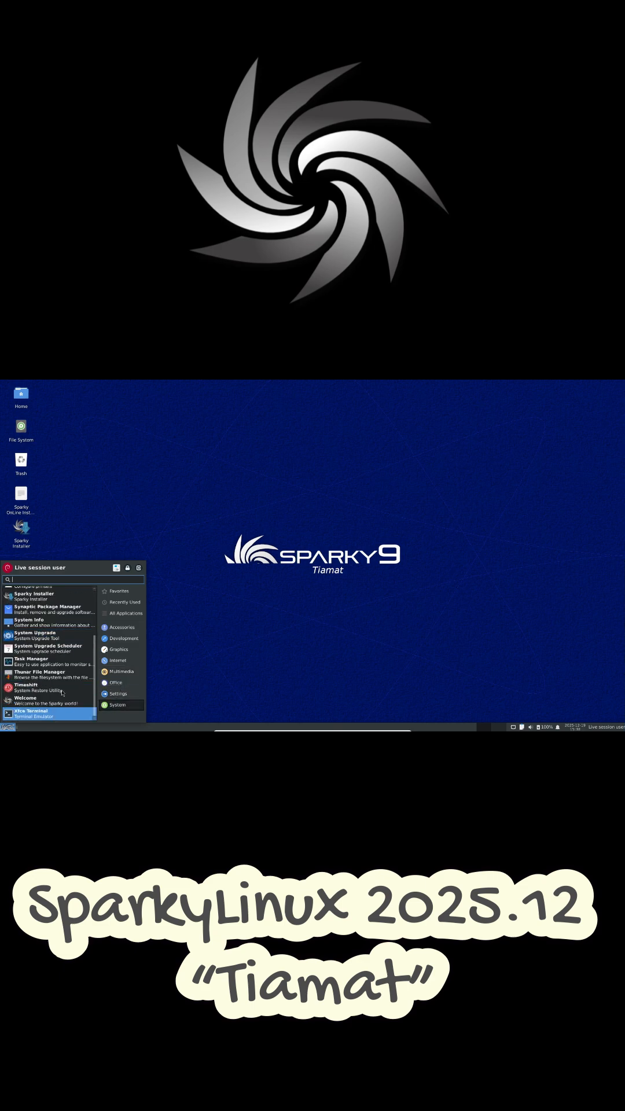
left_click(29, 622)
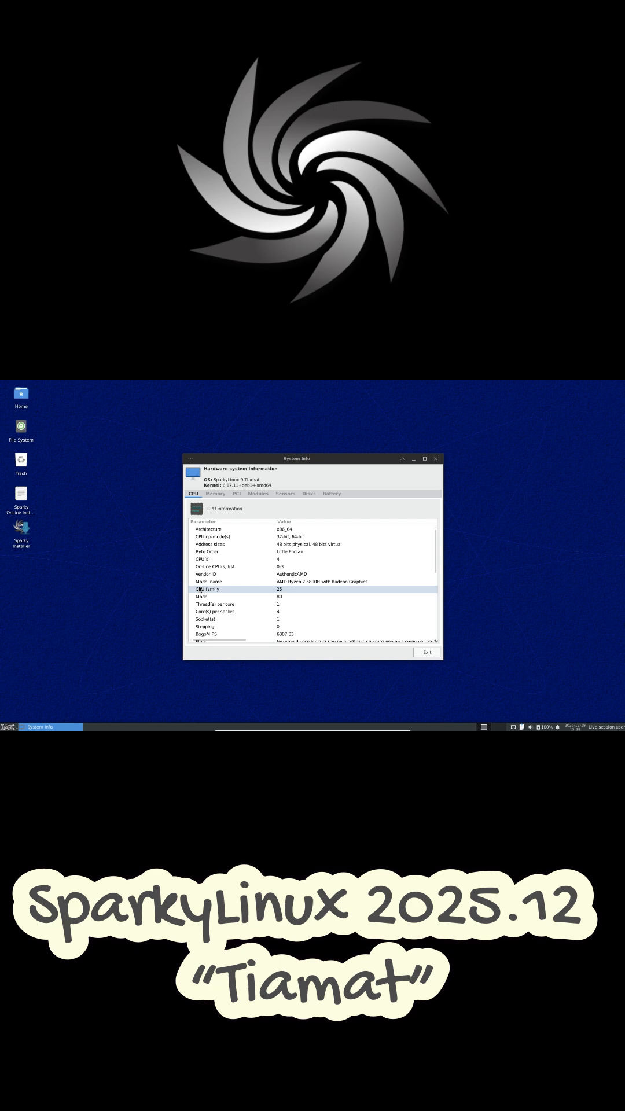
left_click(308, 493)
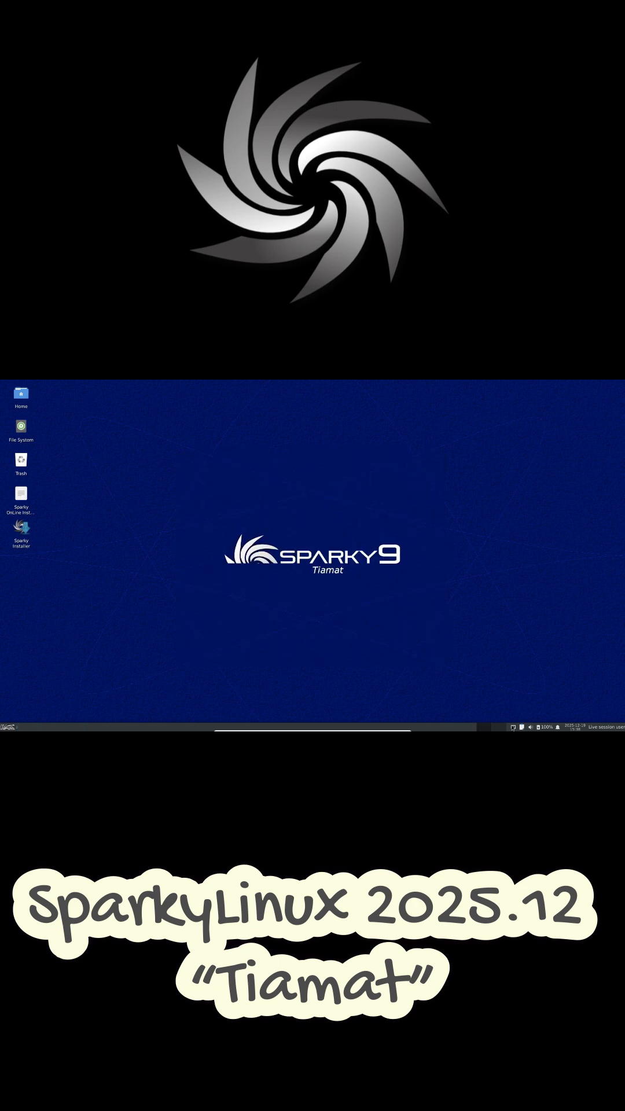
- Clear the desktop from the taskbar and return to the menu button
left_click(539, 727)
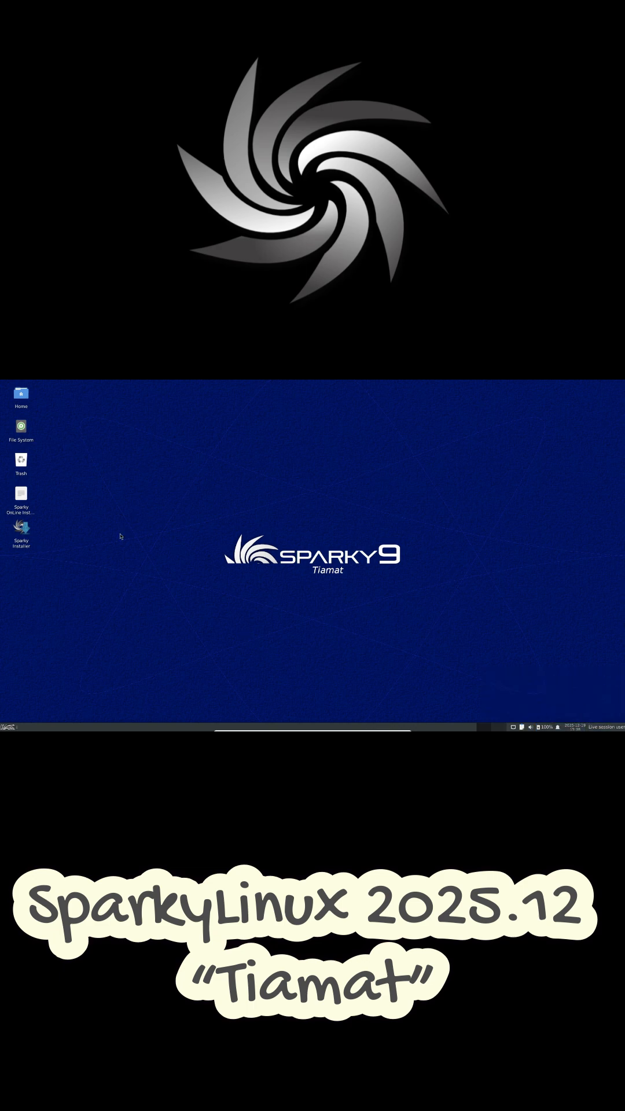
left_click(8, 729)
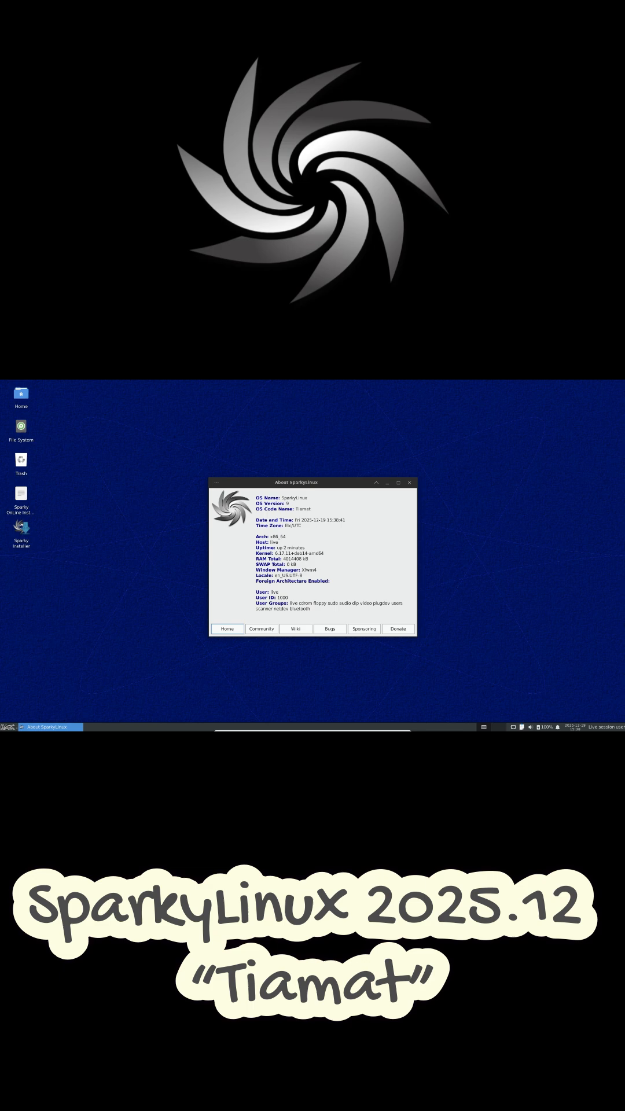
mouse_move(405, 507)
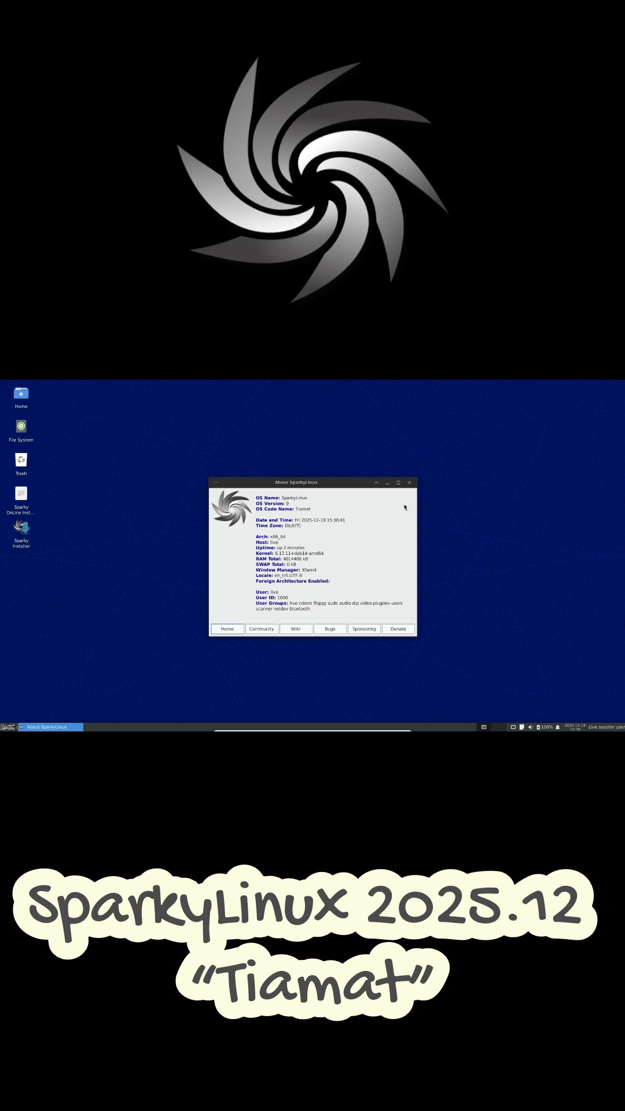
- Bring the Whisker applications menu back up after dismissing About SparkyLinux
left_click(5, 727)
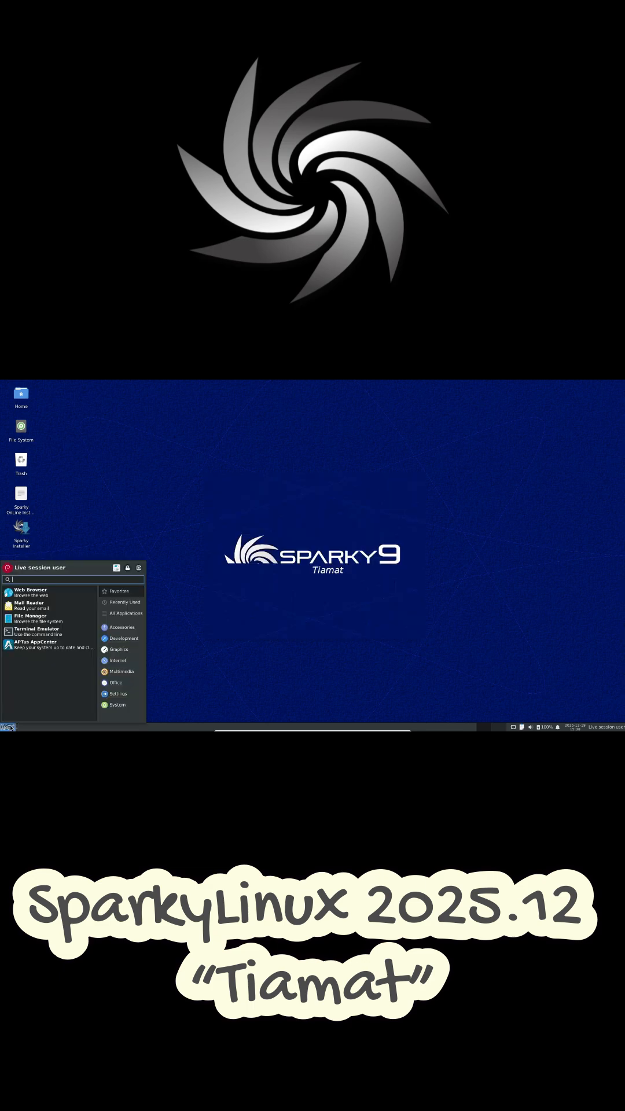
- Launch the Thunar file manager from the Whisker menu favourites
left_click(31, 617)
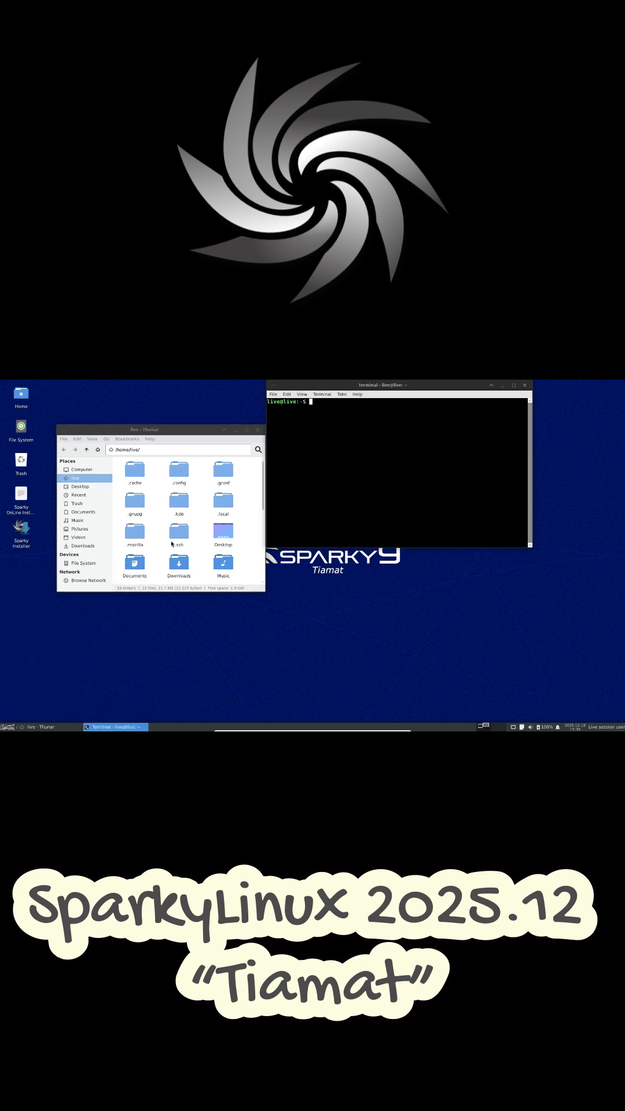
mouse_move(101, 634)
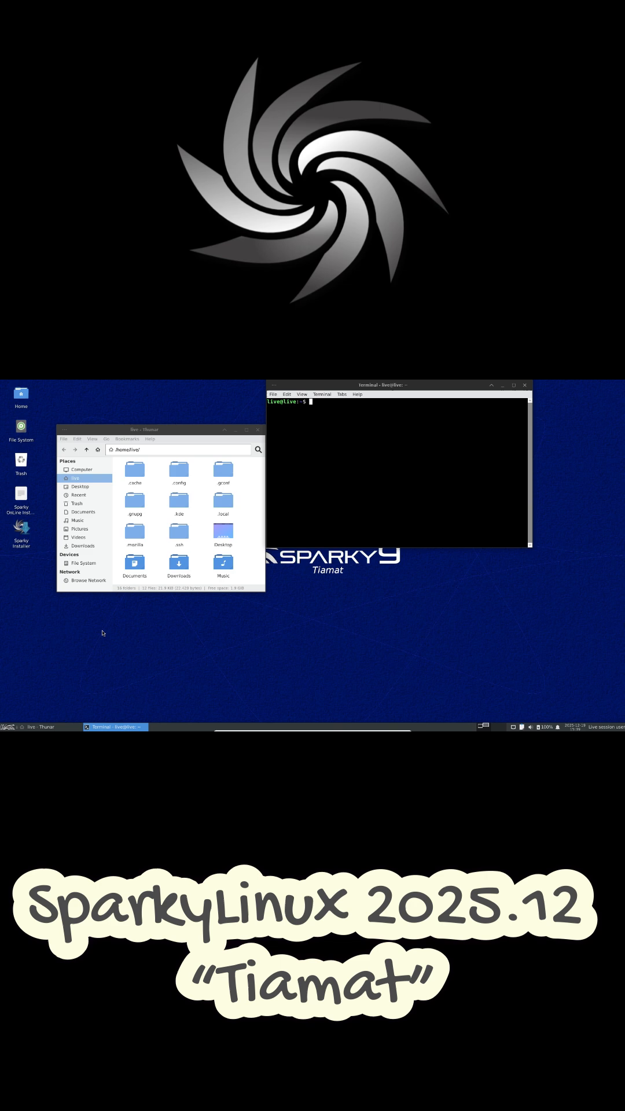
mouse_move(3, 715)
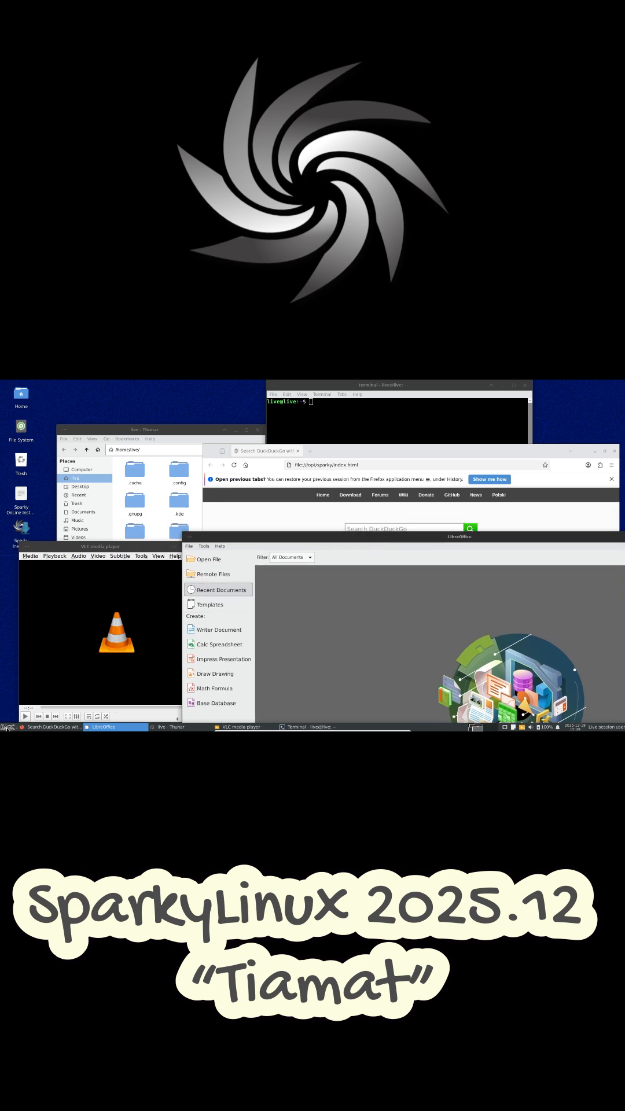
- Reopen the Whisker menu and launch another application from its list
left_click(6, 727)
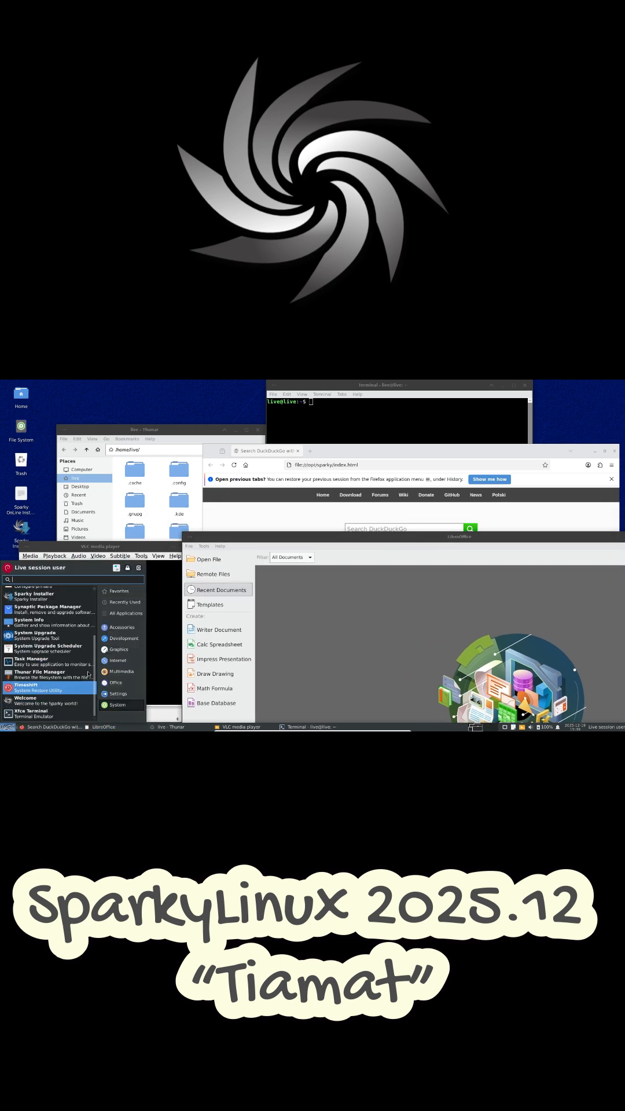
left_click(30, 658)
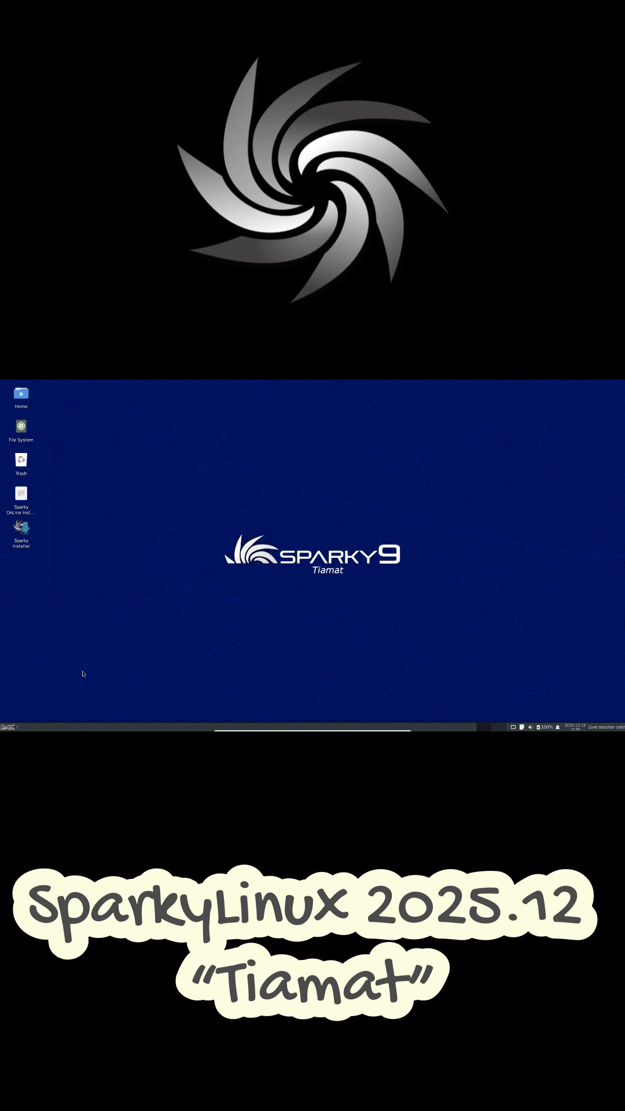
mouse_move(140, 612)
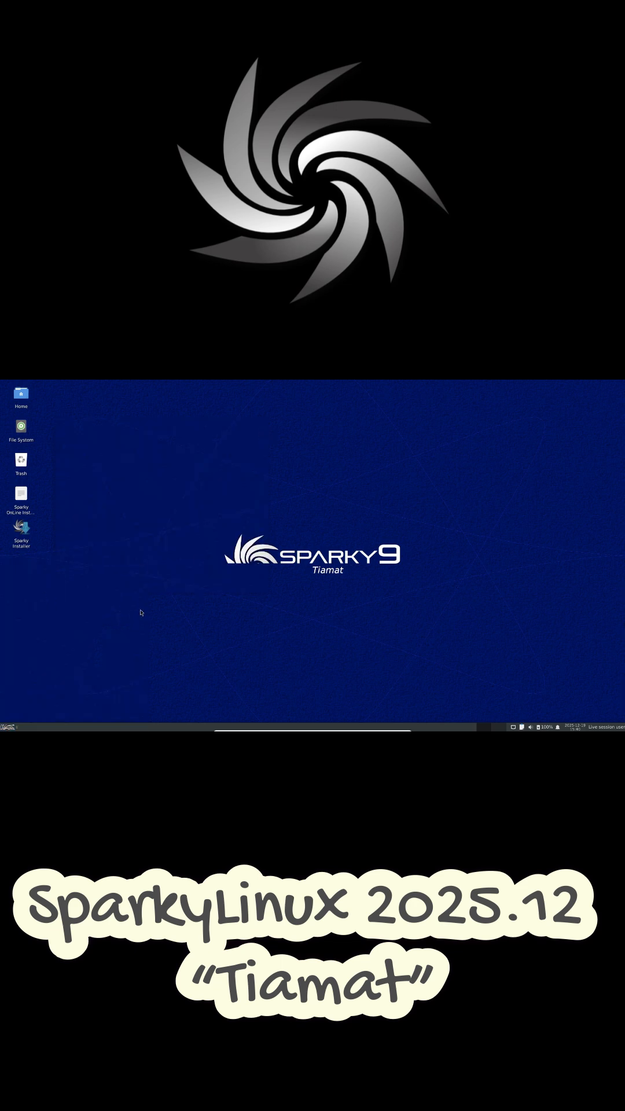